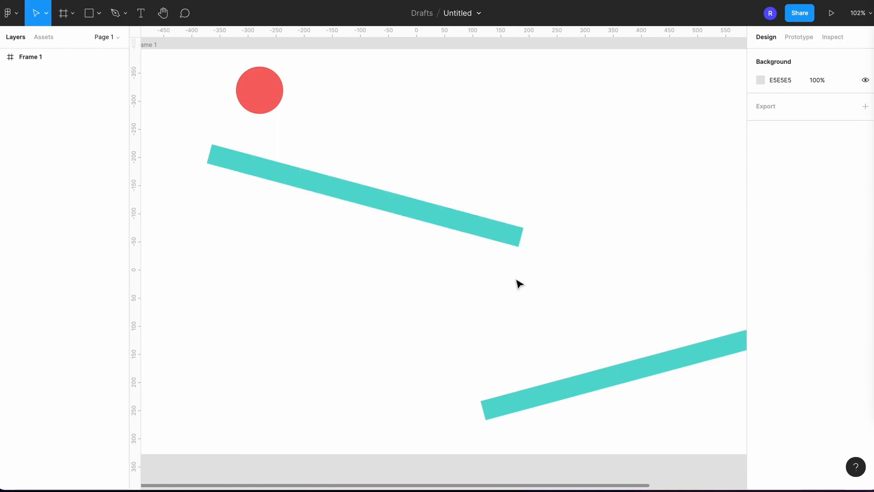
- Browse the echo-tut repository and go into assets/images
left_click(260, 90)
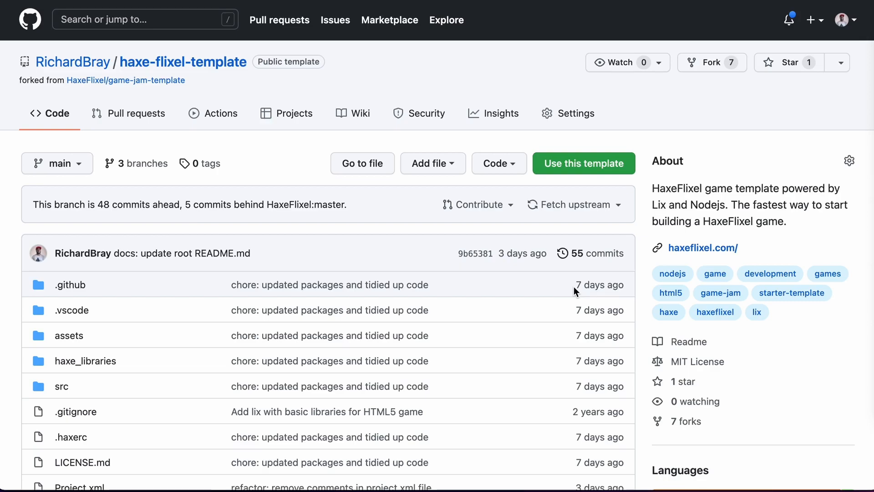
mouse_move(527, 306)
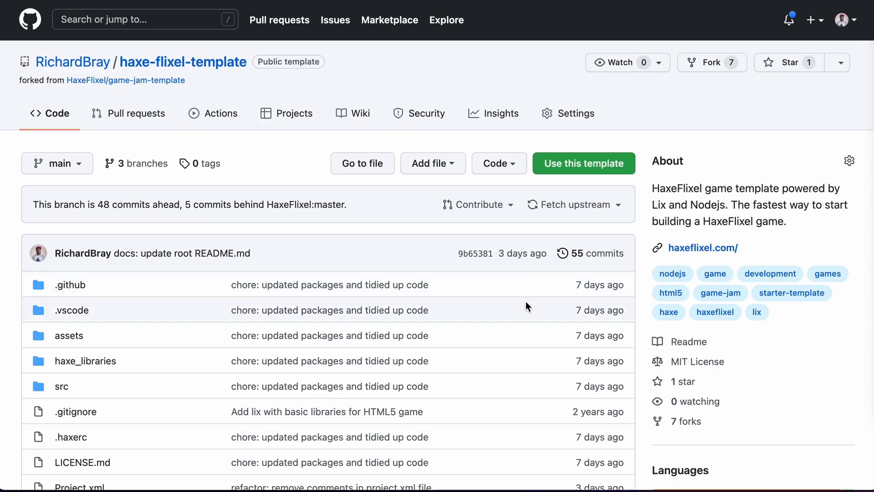
scroll("down", 3)
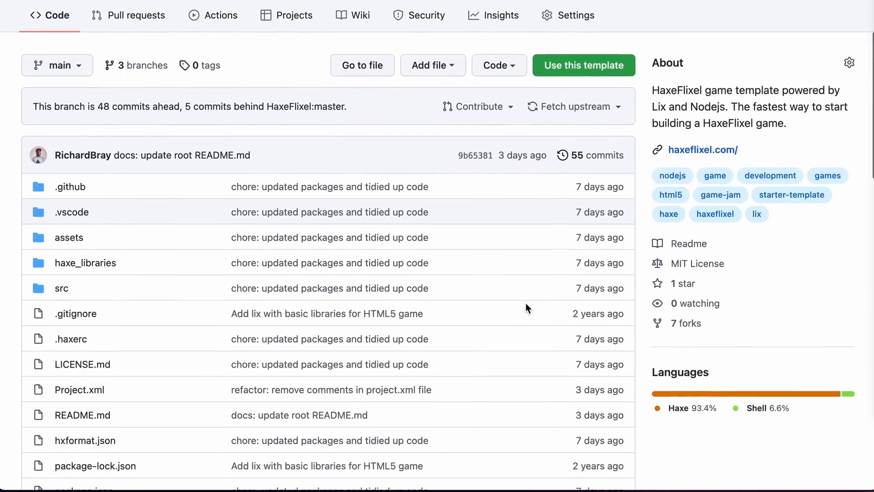
scroll("down", 3)
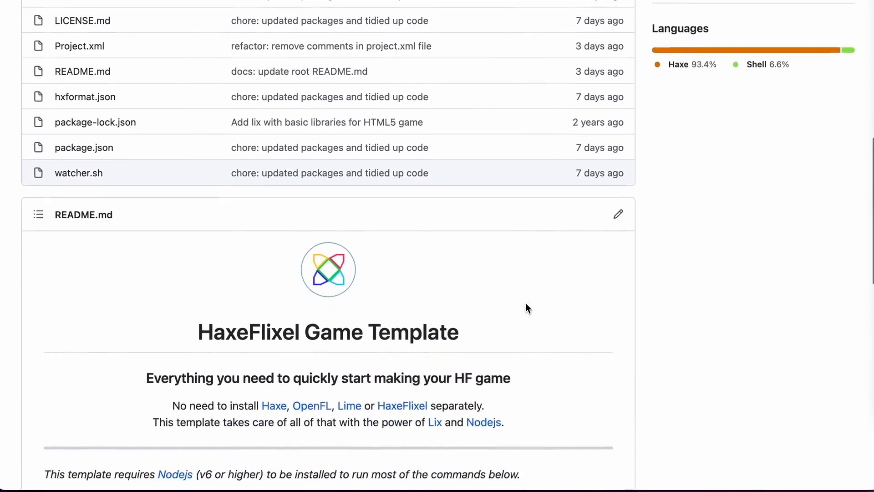
scroll("down", 3)
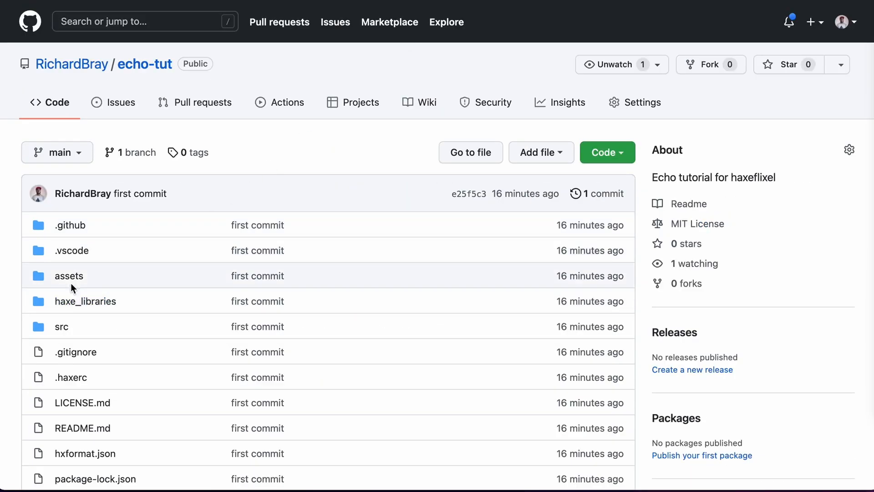
left_click(69, 275)
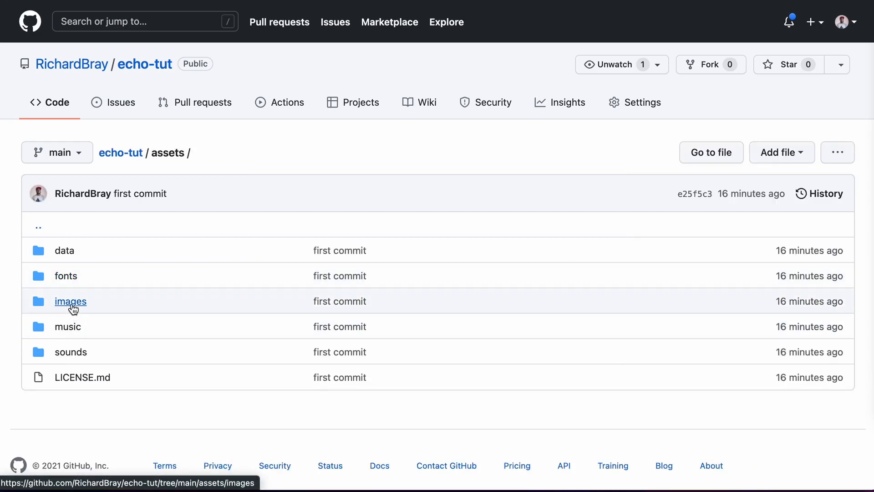
left_click(70, 301)
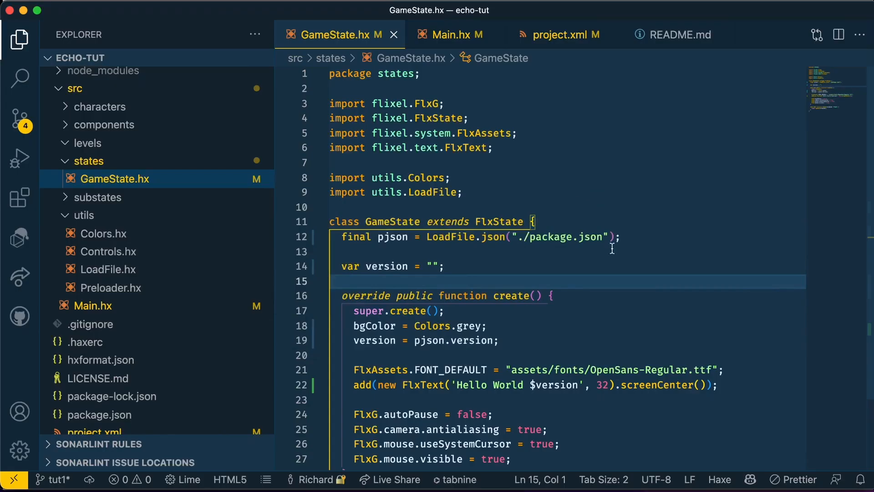
- Comment out the pjson, bgColor, version and FlxText 'Hello World' lines in GameState.hx
left_click(357, 237)
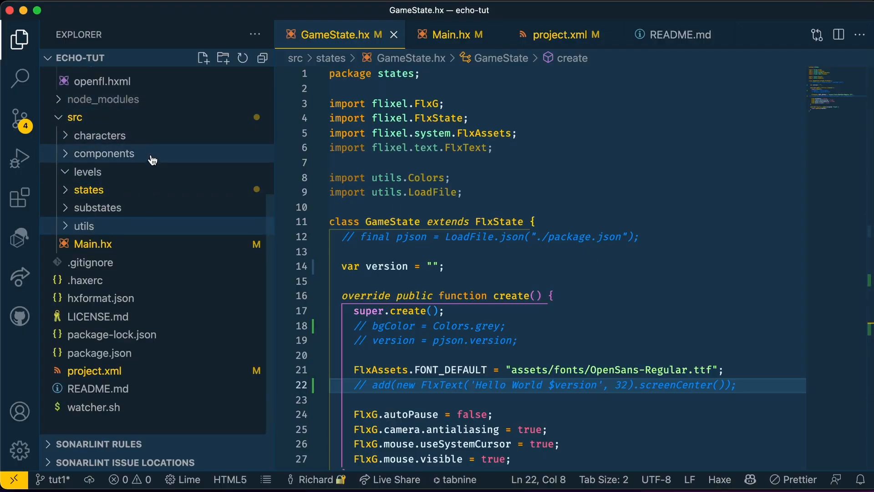
mouse_move(152, 162)
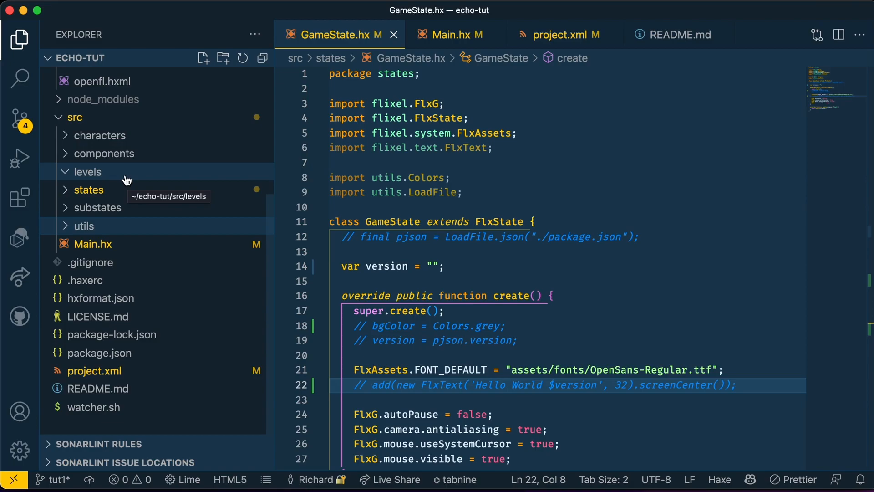
- Create LevelOne.hx in levels with class LevelOne, an overridden create() and bgColor = FlxColor.WHITE
right_click(87, 172)
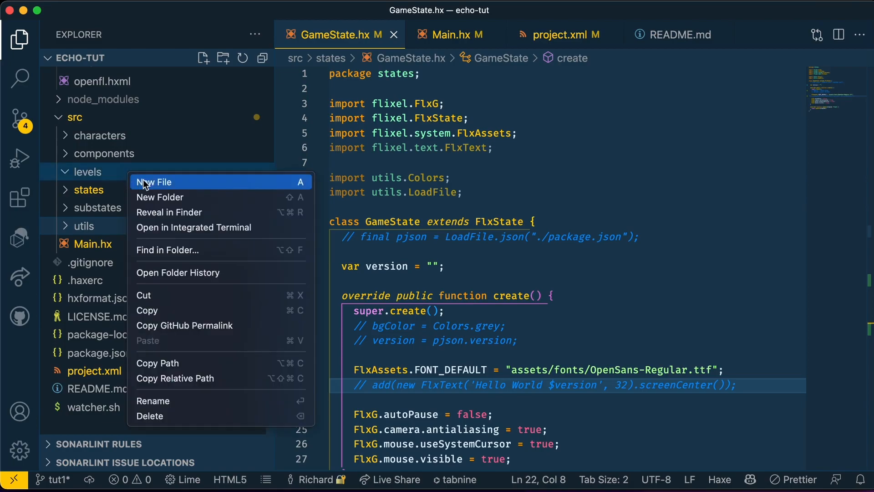
left_click(155, 182)
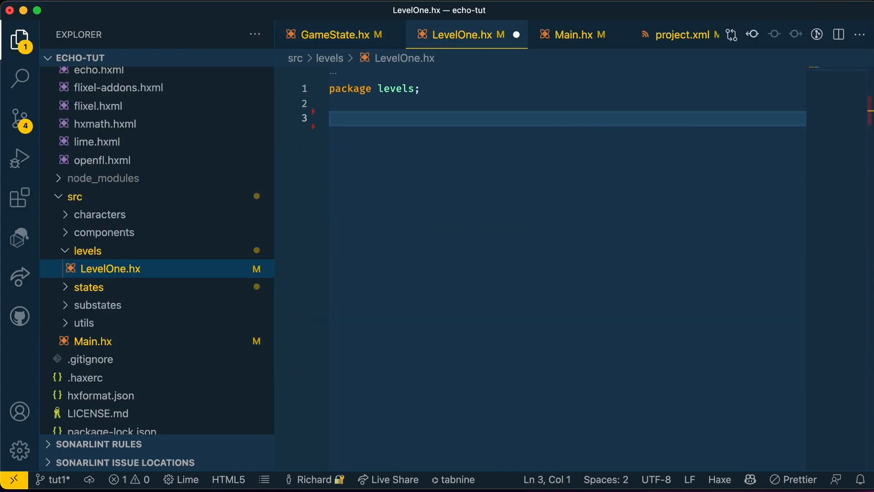
type("class LevelOne extends GameState {")
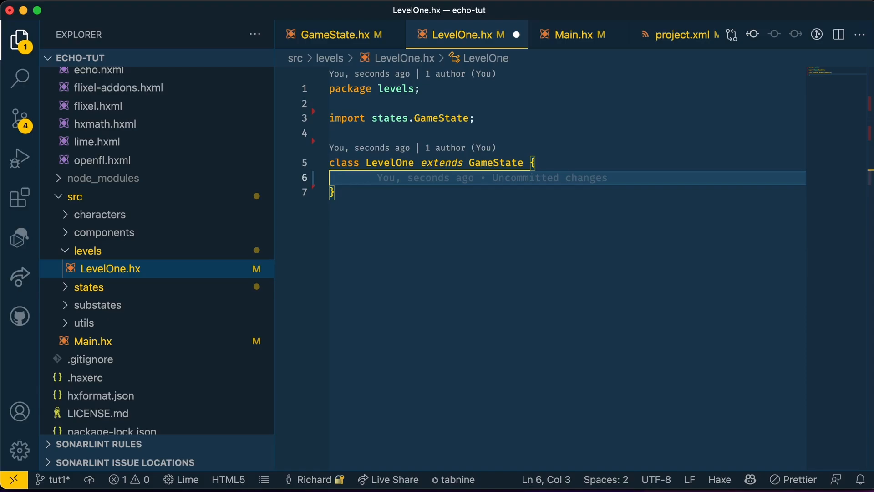
type("override function create() {")
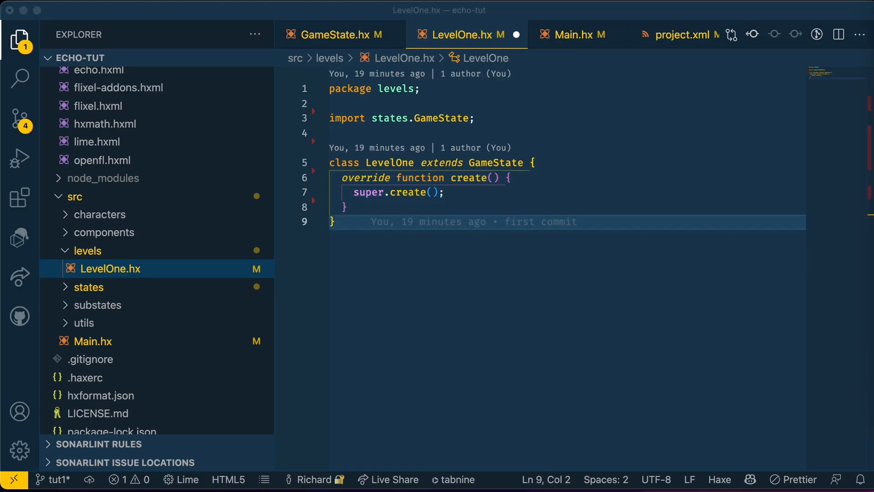
type("bgColor = FlxColor.WHITE;")
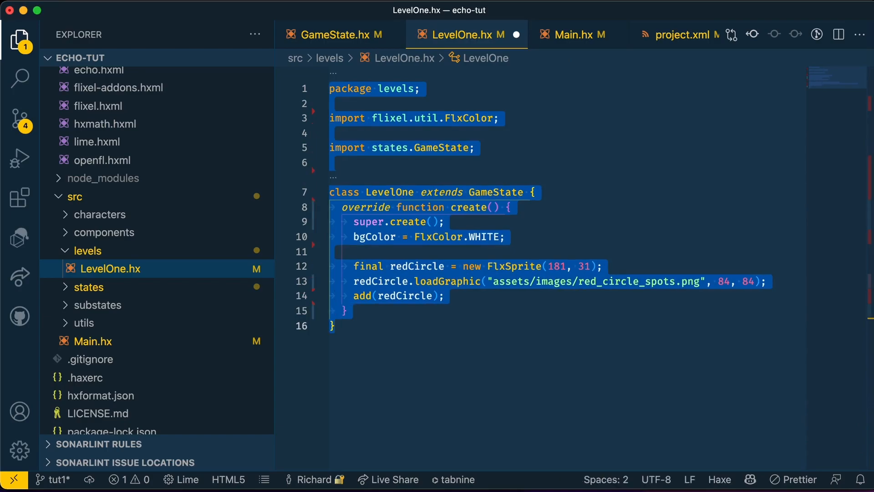
- Replace GameState with LevelOne as the FlxGame initial state in Main.hx
left_click(575, 34)
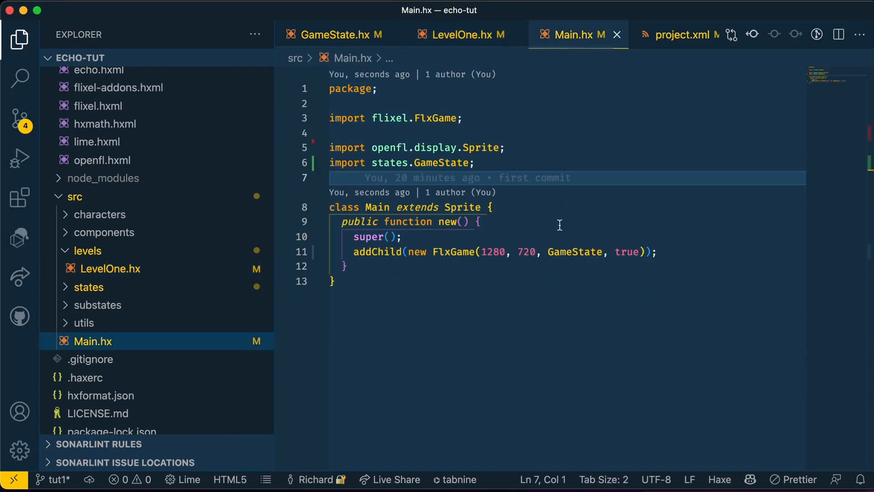
double_click(575, 252)
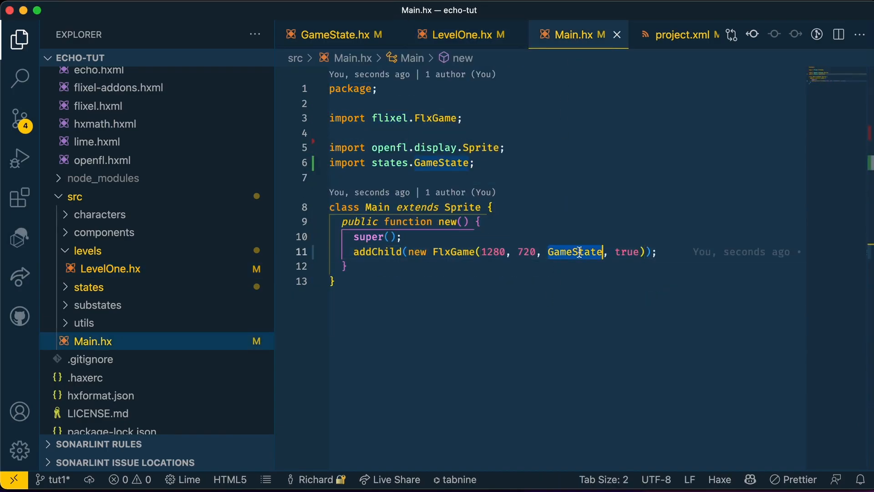
type("L")
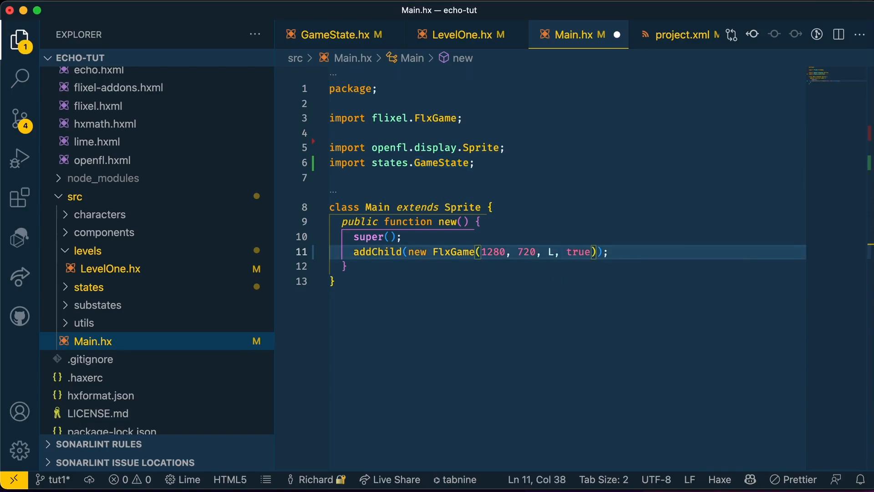
type("evelOn")
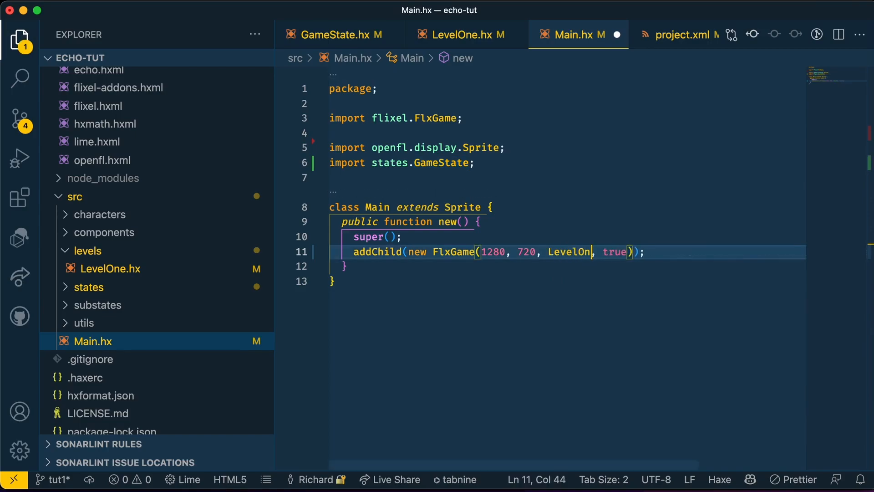
left_click(461, 34)
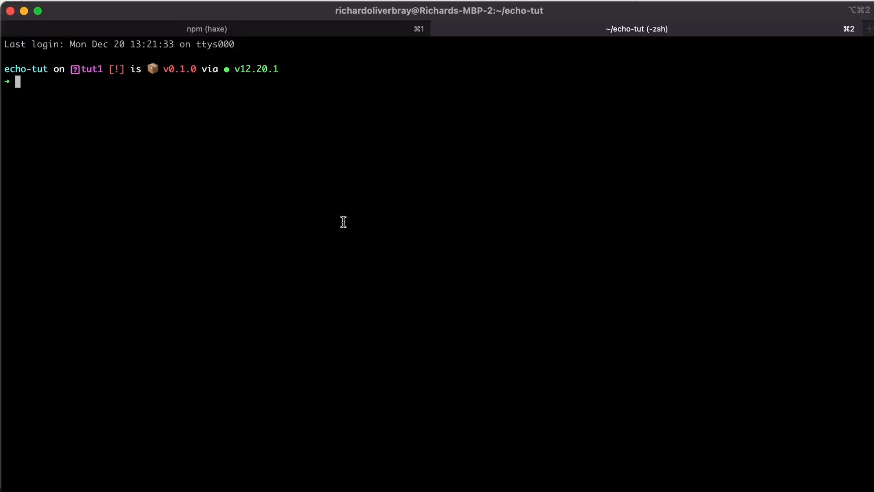
- Run lix install gh:AustinEast/echo-flixel in the terminal
type("lix install gh:AustinEast/echo-flixel")
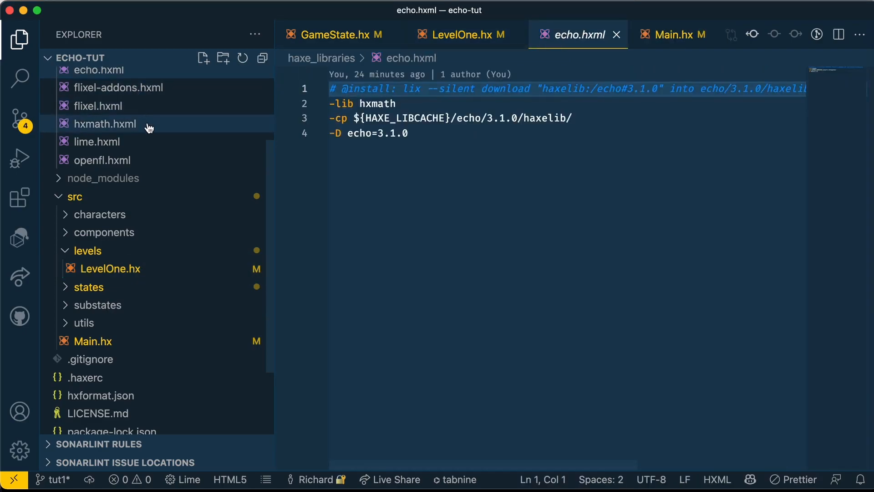
- Add <haxelib name="echo-flixel" /> to project.xml and return to LevelOne.hx
left_click(94, 370)
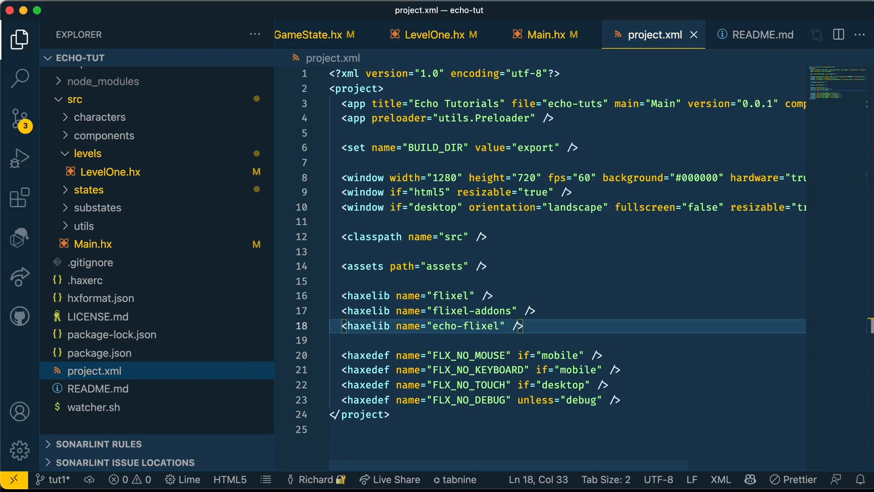
left_click(437, 35)
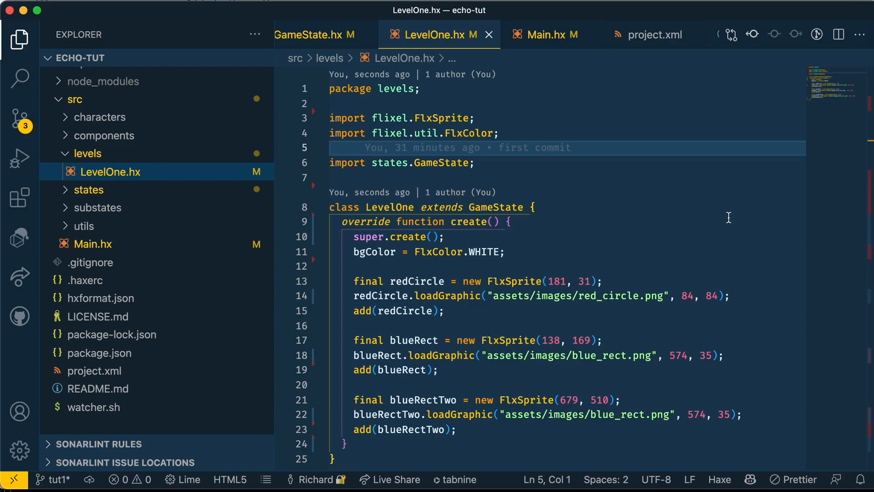
- Add 'using echo.FlxEcho;' and call FlxEcho.init with FlxG.width, FlxG.height and gravity_y 981
type("using echo.FlxEcho;")
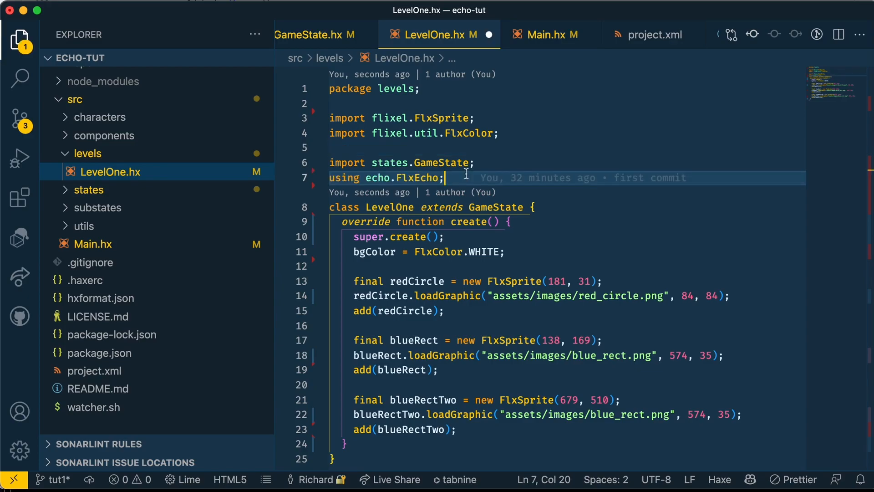
type("FlxEcho.init({")
type("gravity_y: 981,")
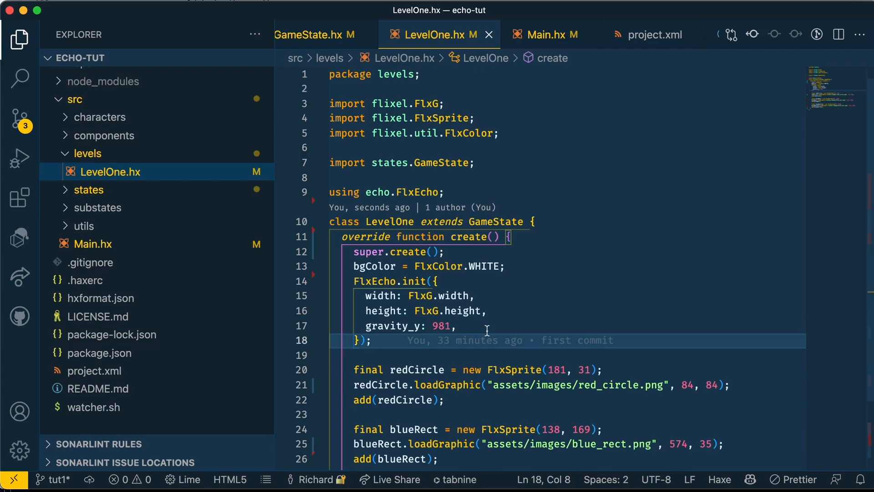
- Add add_body() to redCircle, add_body({mass: 0}) to blueRect and blueRectTwo, and listen to both
left_click(372, 340)
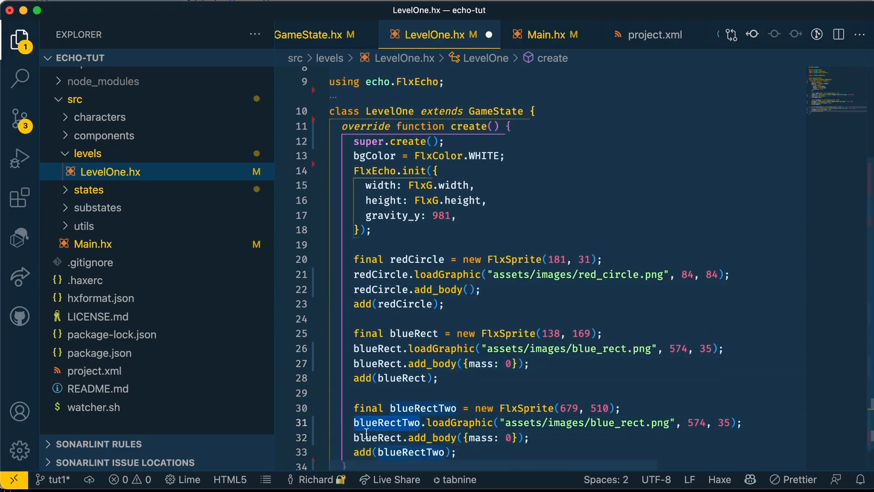
left_click(491, 288)
type("Two")
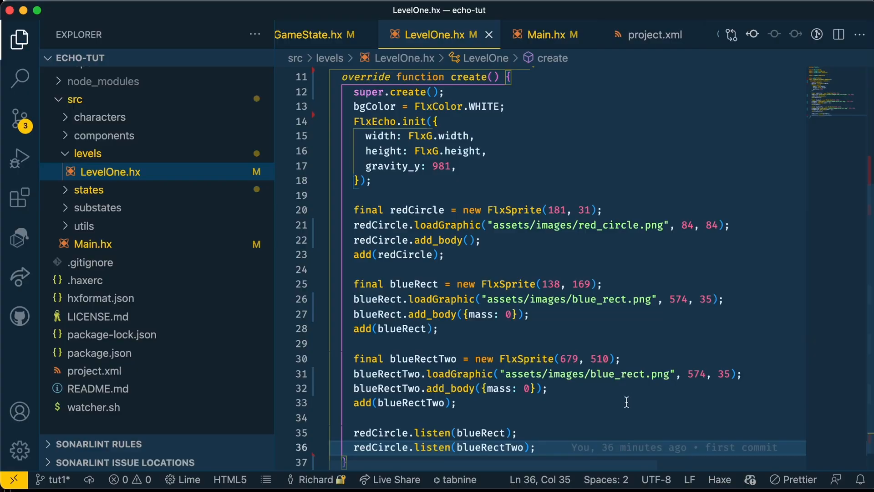
left_click_drag(353, 433, 537, 446)
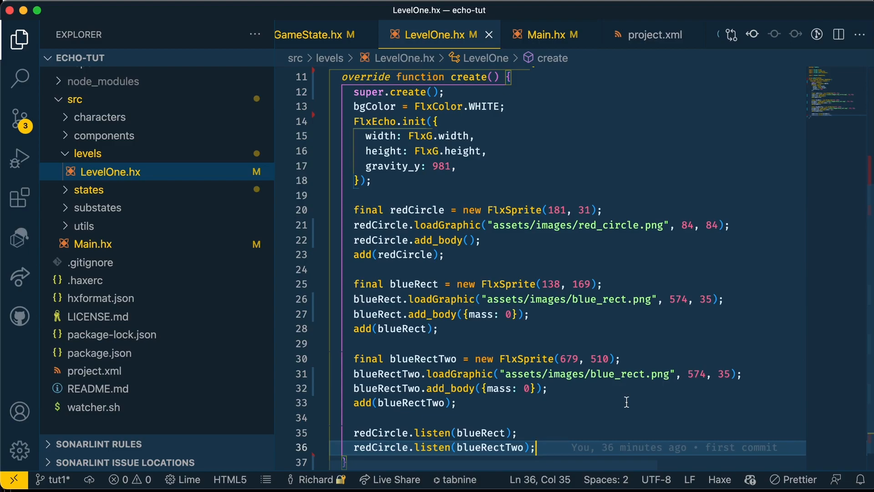
- Add rotation: 15 to blueRect's body and rotation: 165 to blueRectTwo's body
type(", rotation: 15")
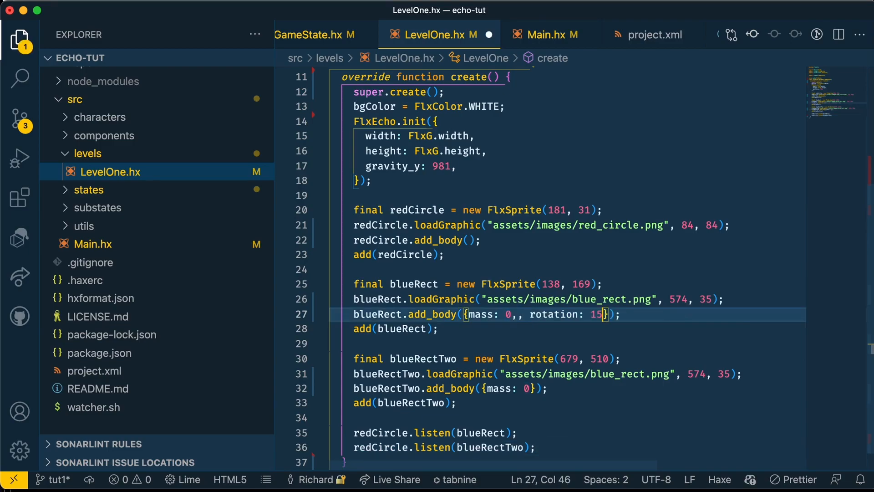
type(", rotation: 165")
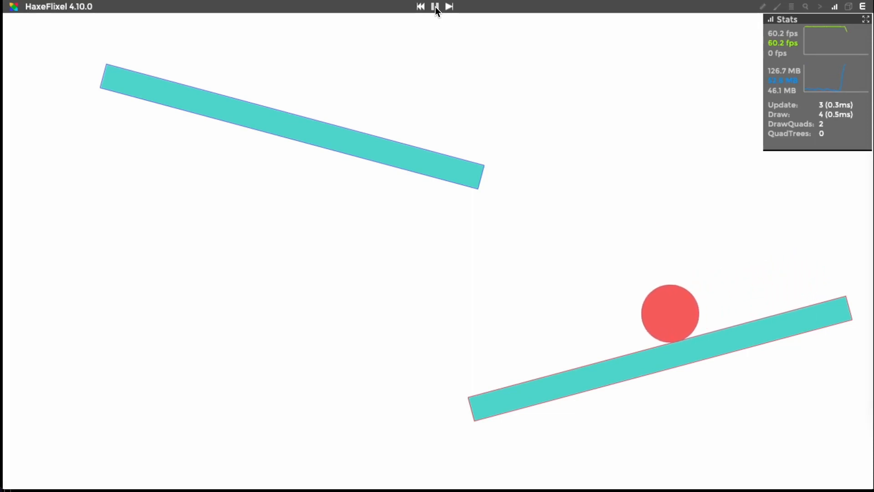
- Pause the running game after the red circle lands and rolls on the tilted platforms
left_click(434, 7)
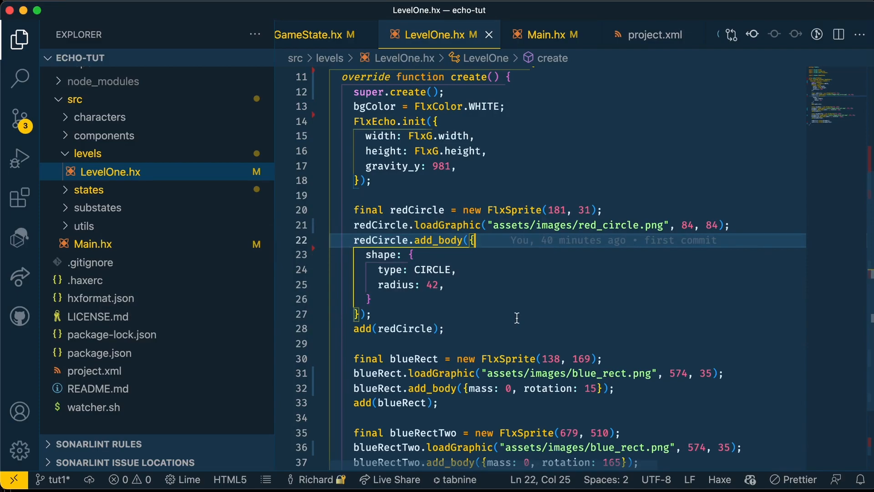
- Give redCircle's body elasticity 0.5 (typed as 1, then changed) and start a mass property
type("elasticity: 1,")
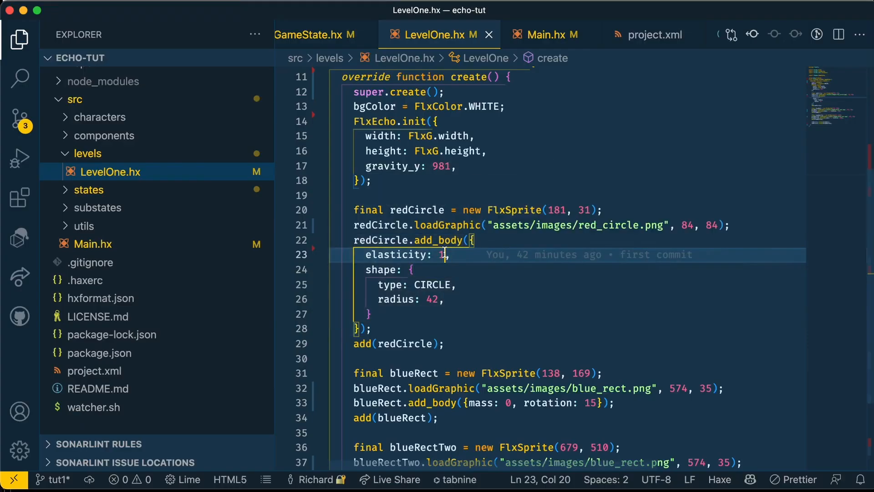
type(".5")
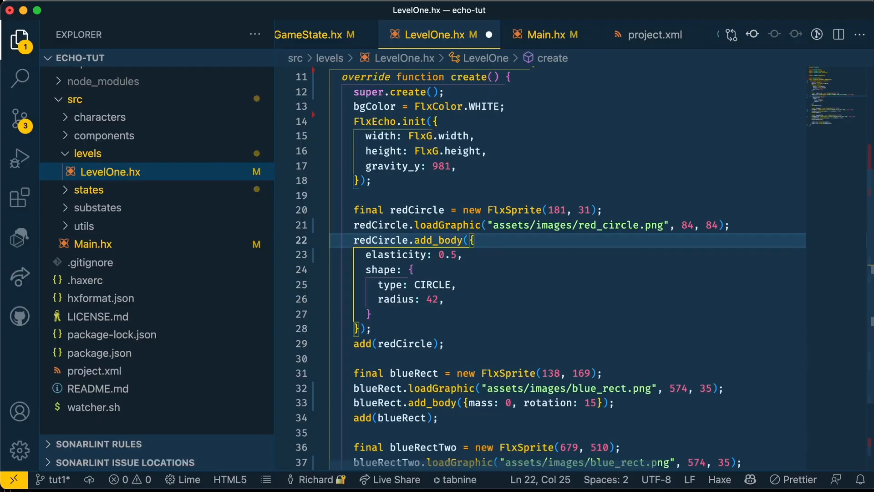
type("mass")
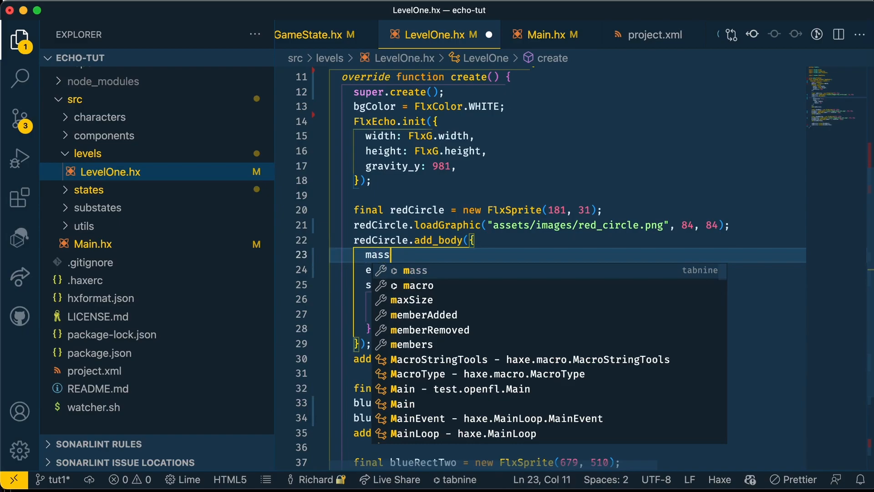